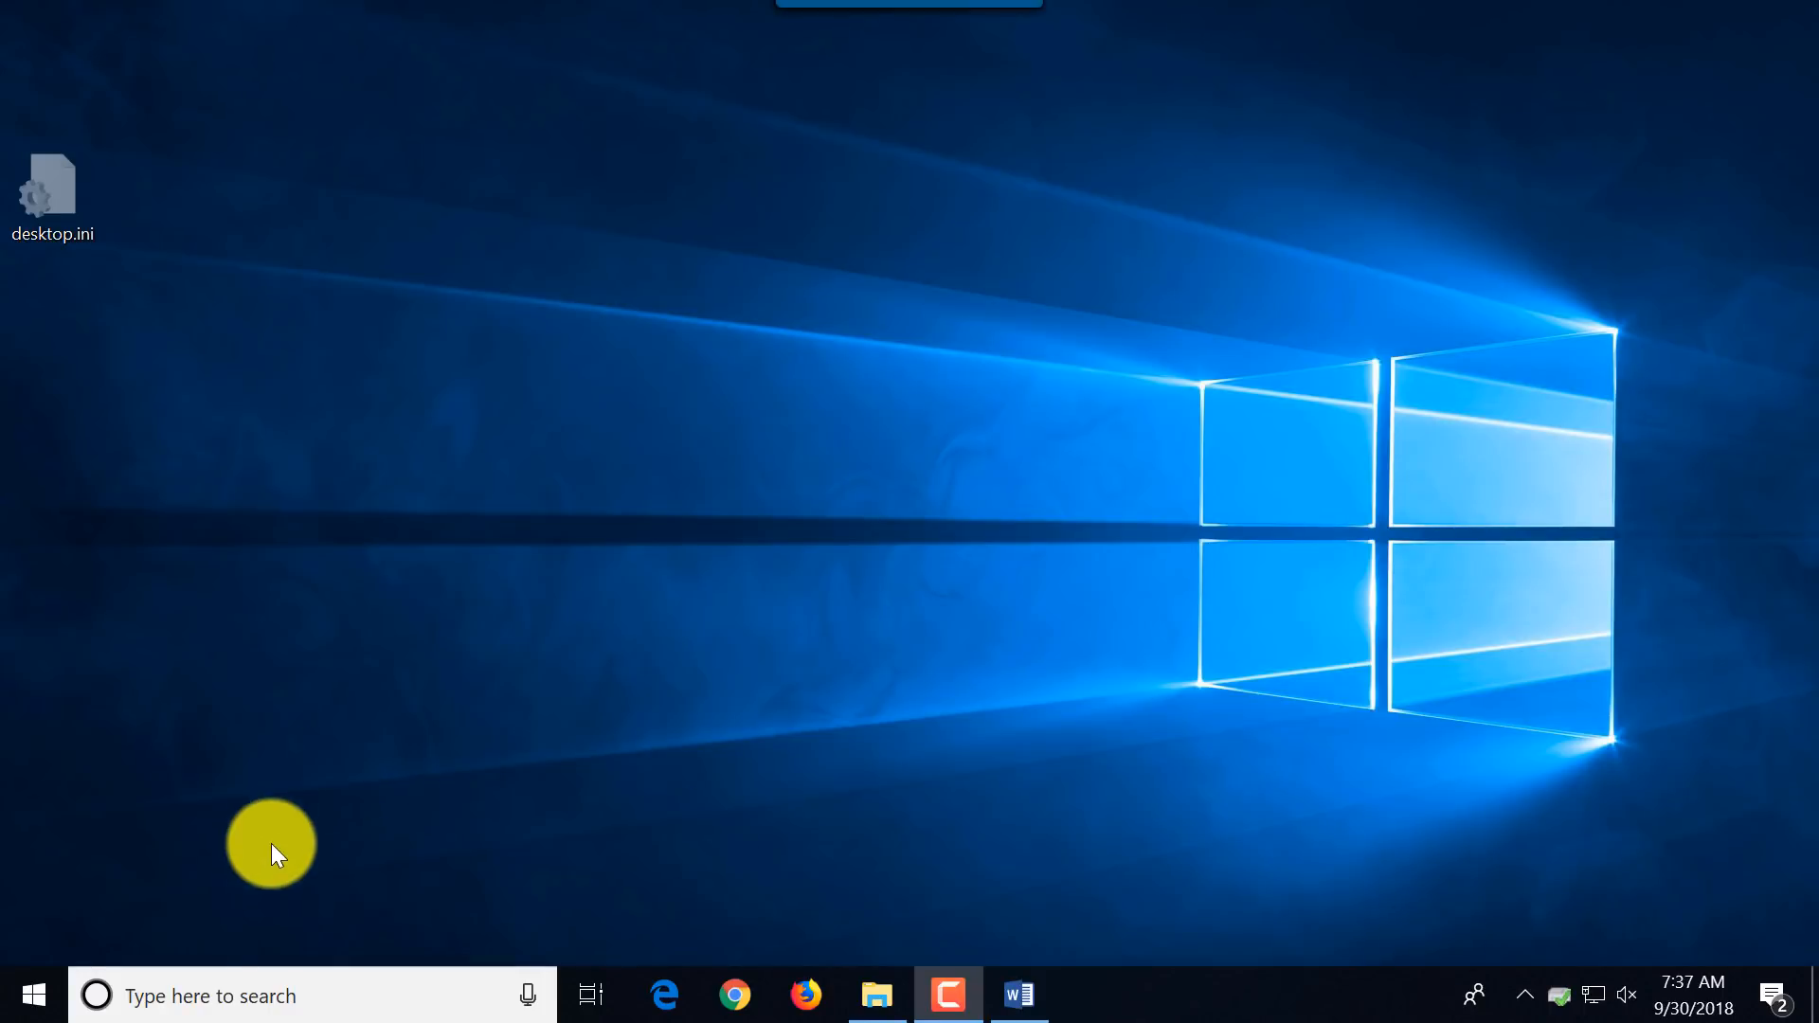
Launch Excel from the Start menu's alphabetical app list under E.
{"action": "left_click", "coordinate": [32, 995]}
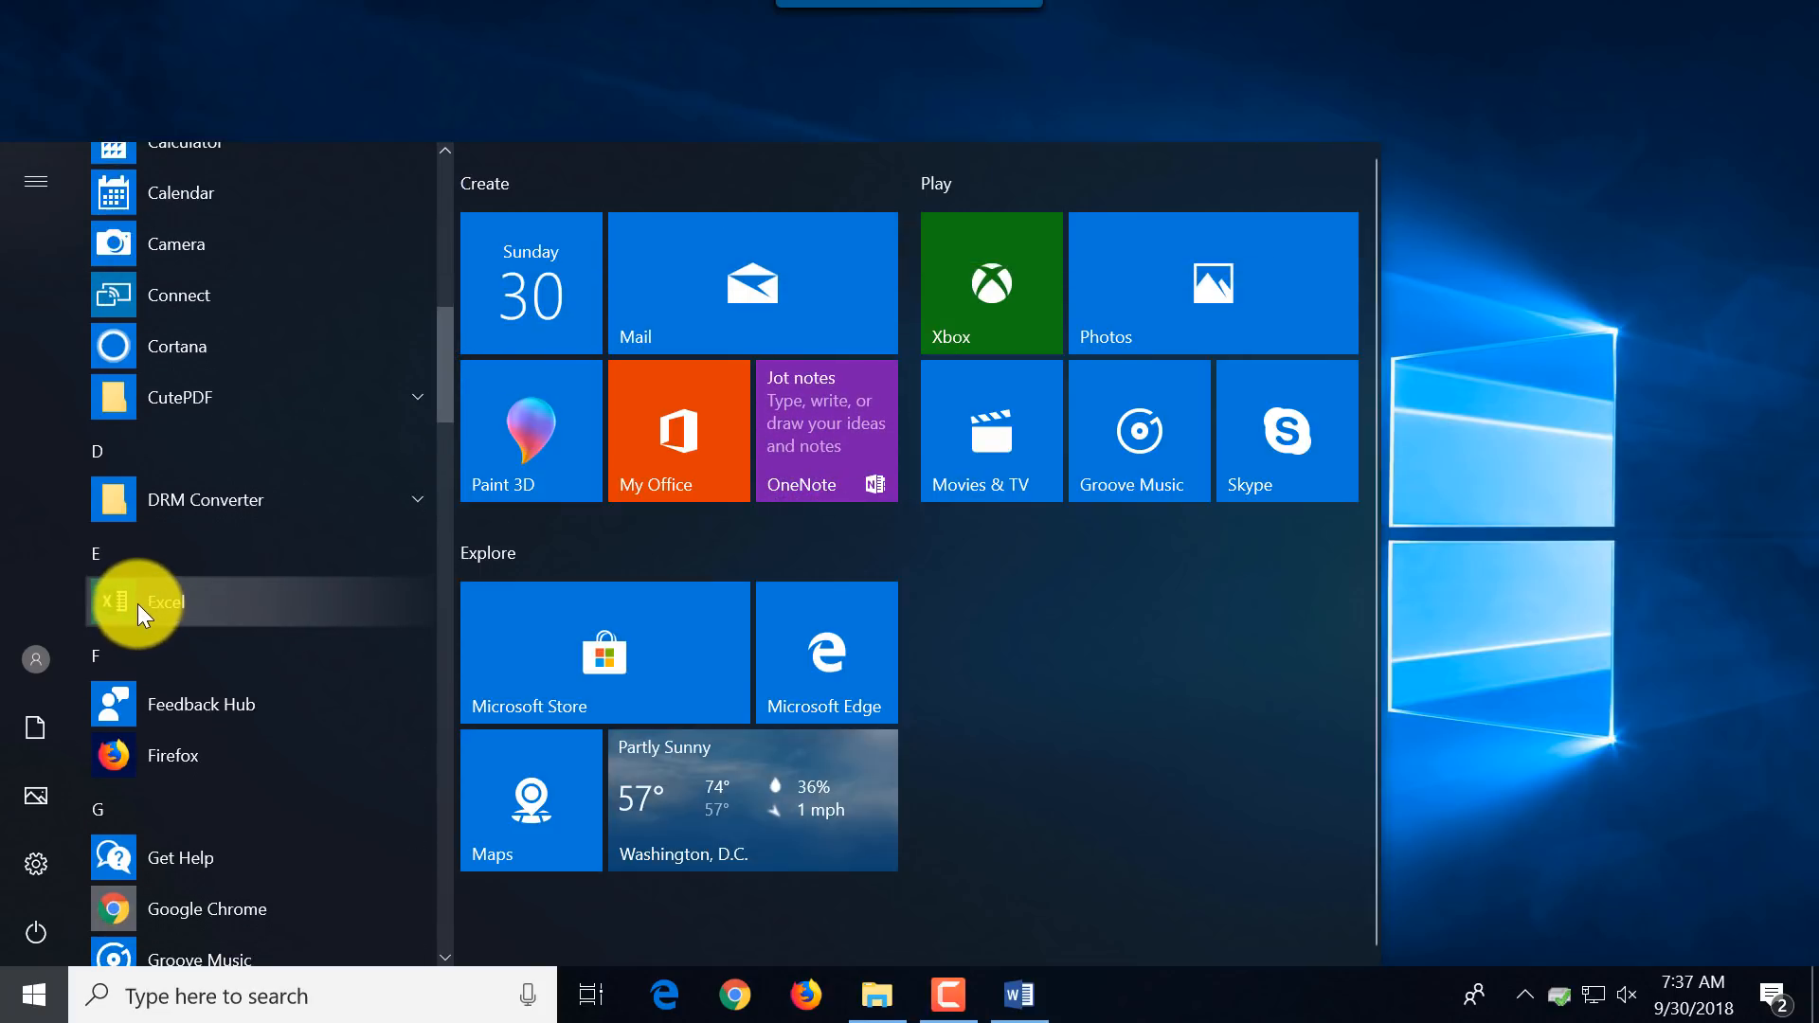
{"action": "left_click", "coordinate": [165, 601]}
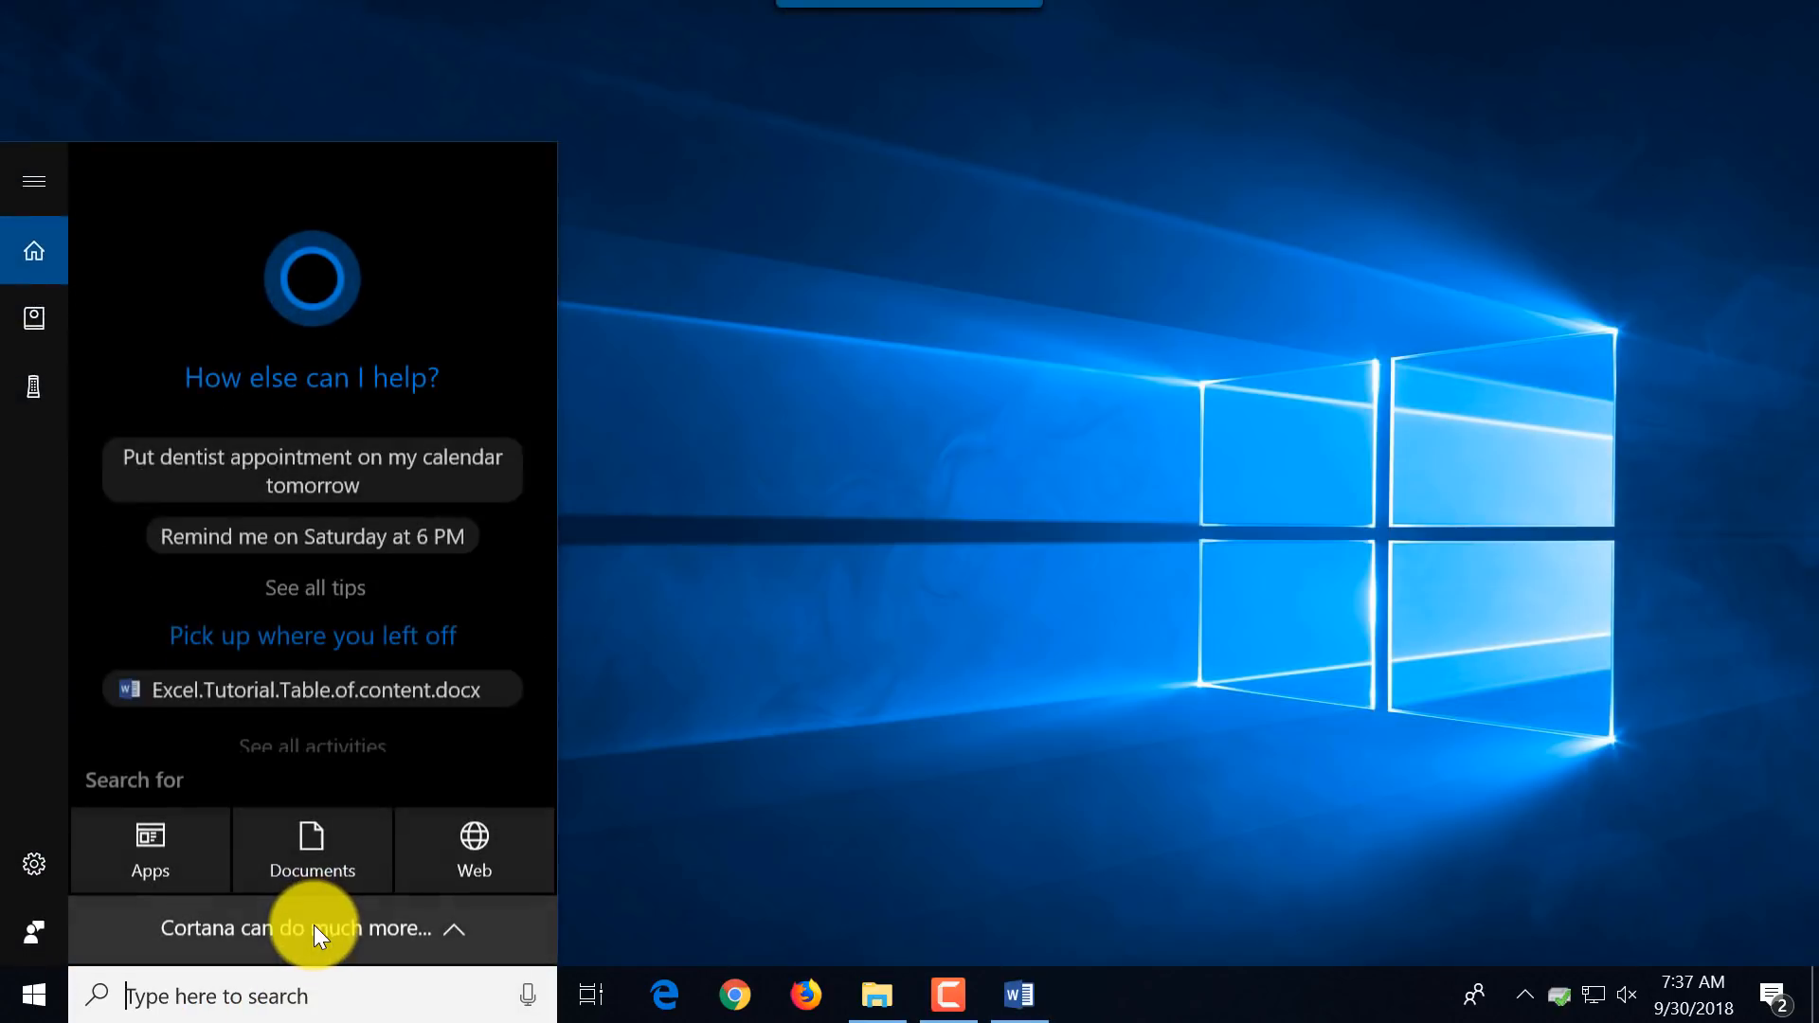
Search 'exc' in Cortana and start the Excel desktop app from Best match.
{"action": "type", "text": "exc"}
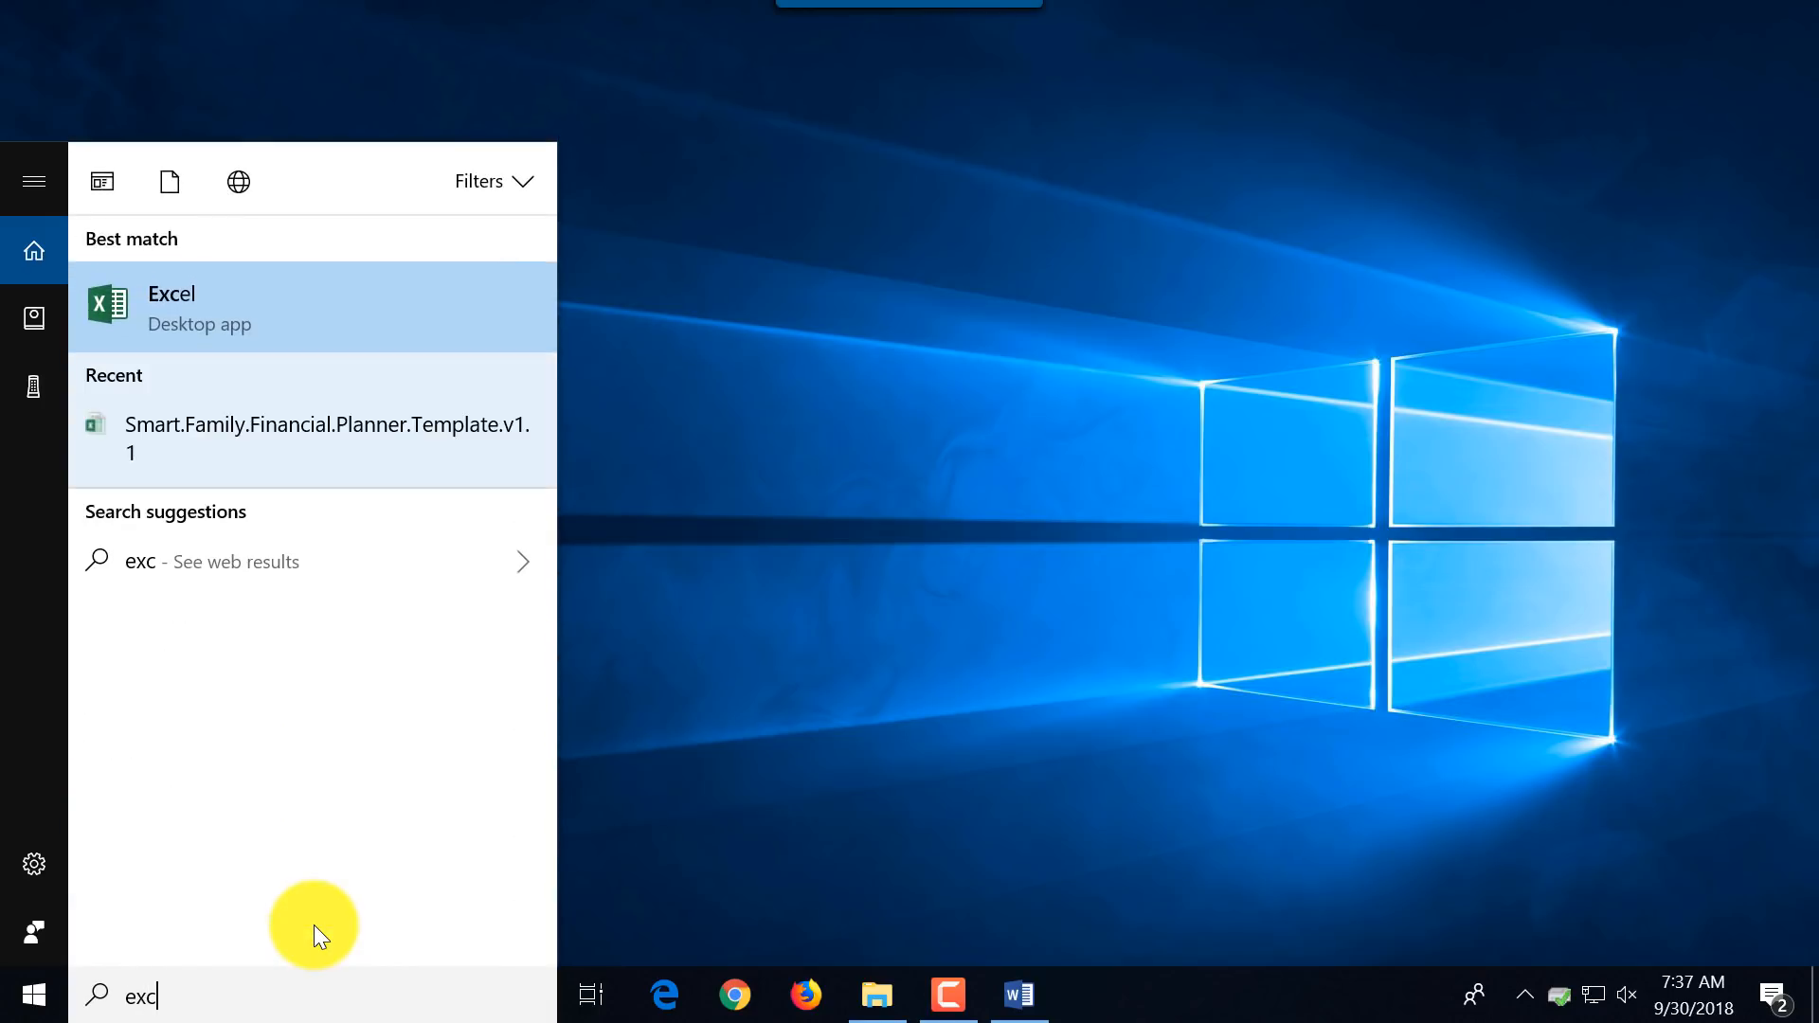
{"action": "left_click", "coordinate": [173, 307]}
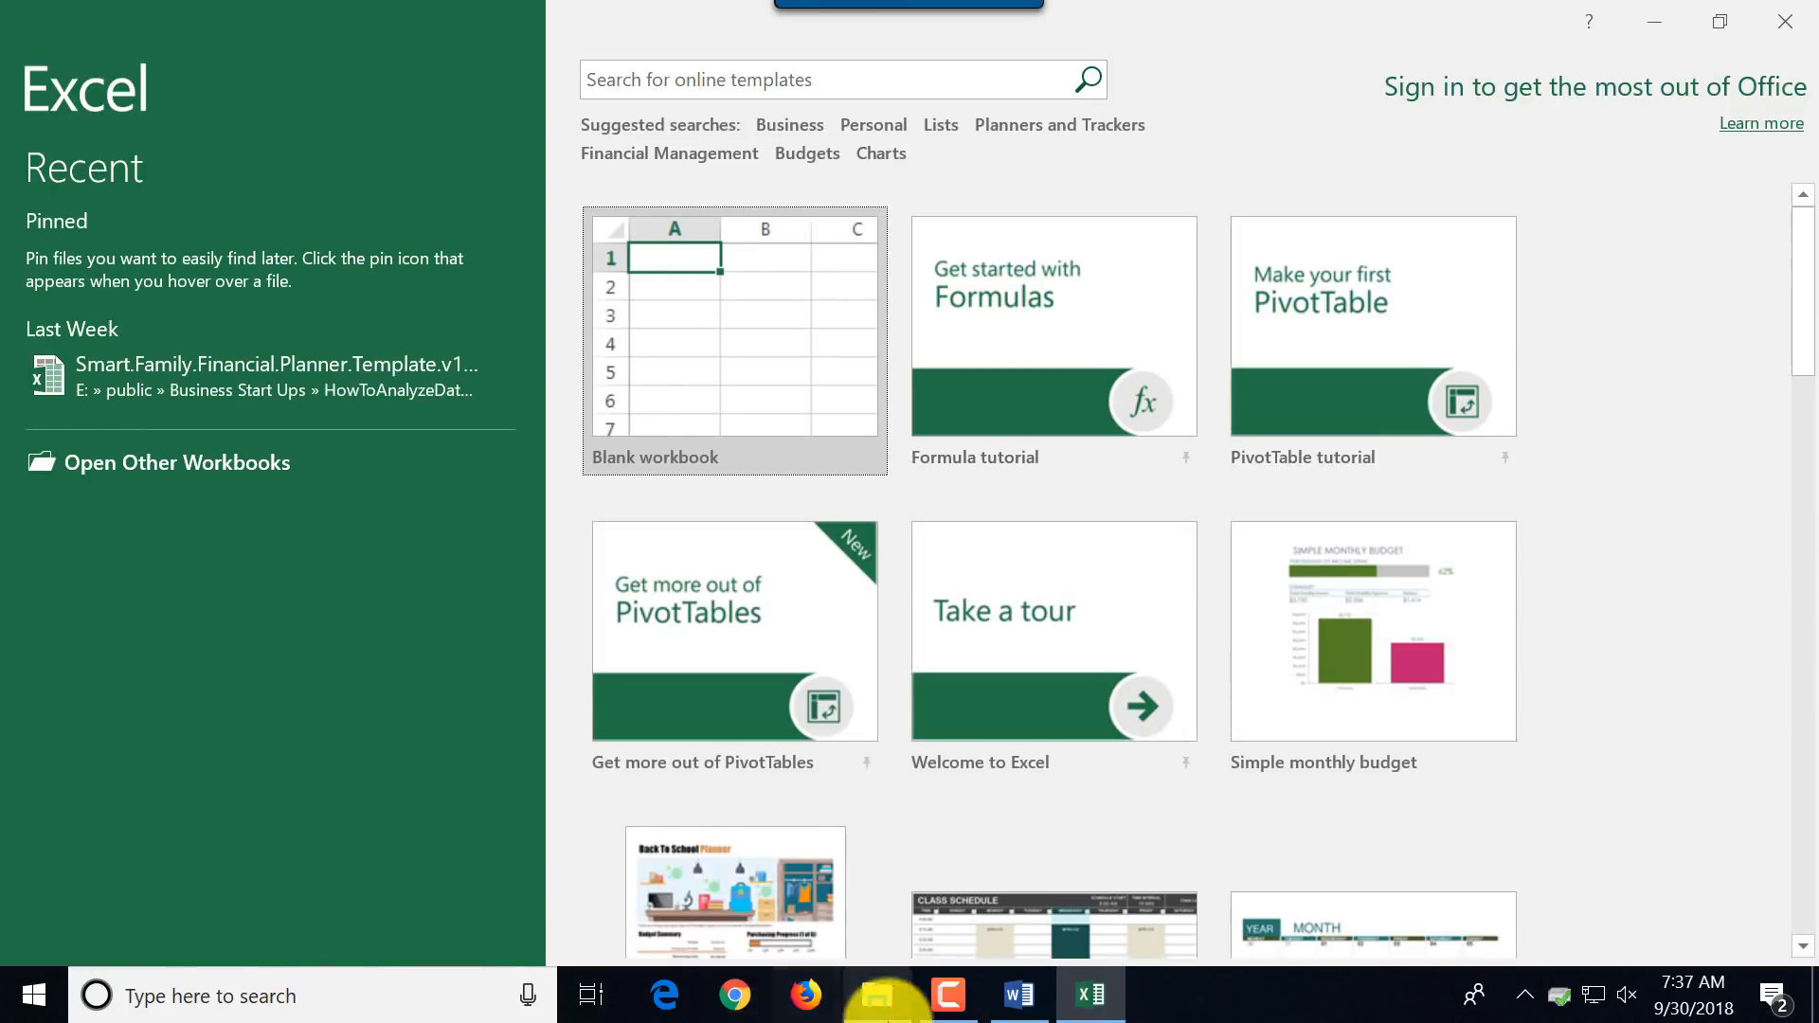
Pin the running Excel to the taskbar and relaunch it from the pinned icon.
{"action": "right_click", "coordinate": [1087, 994]}
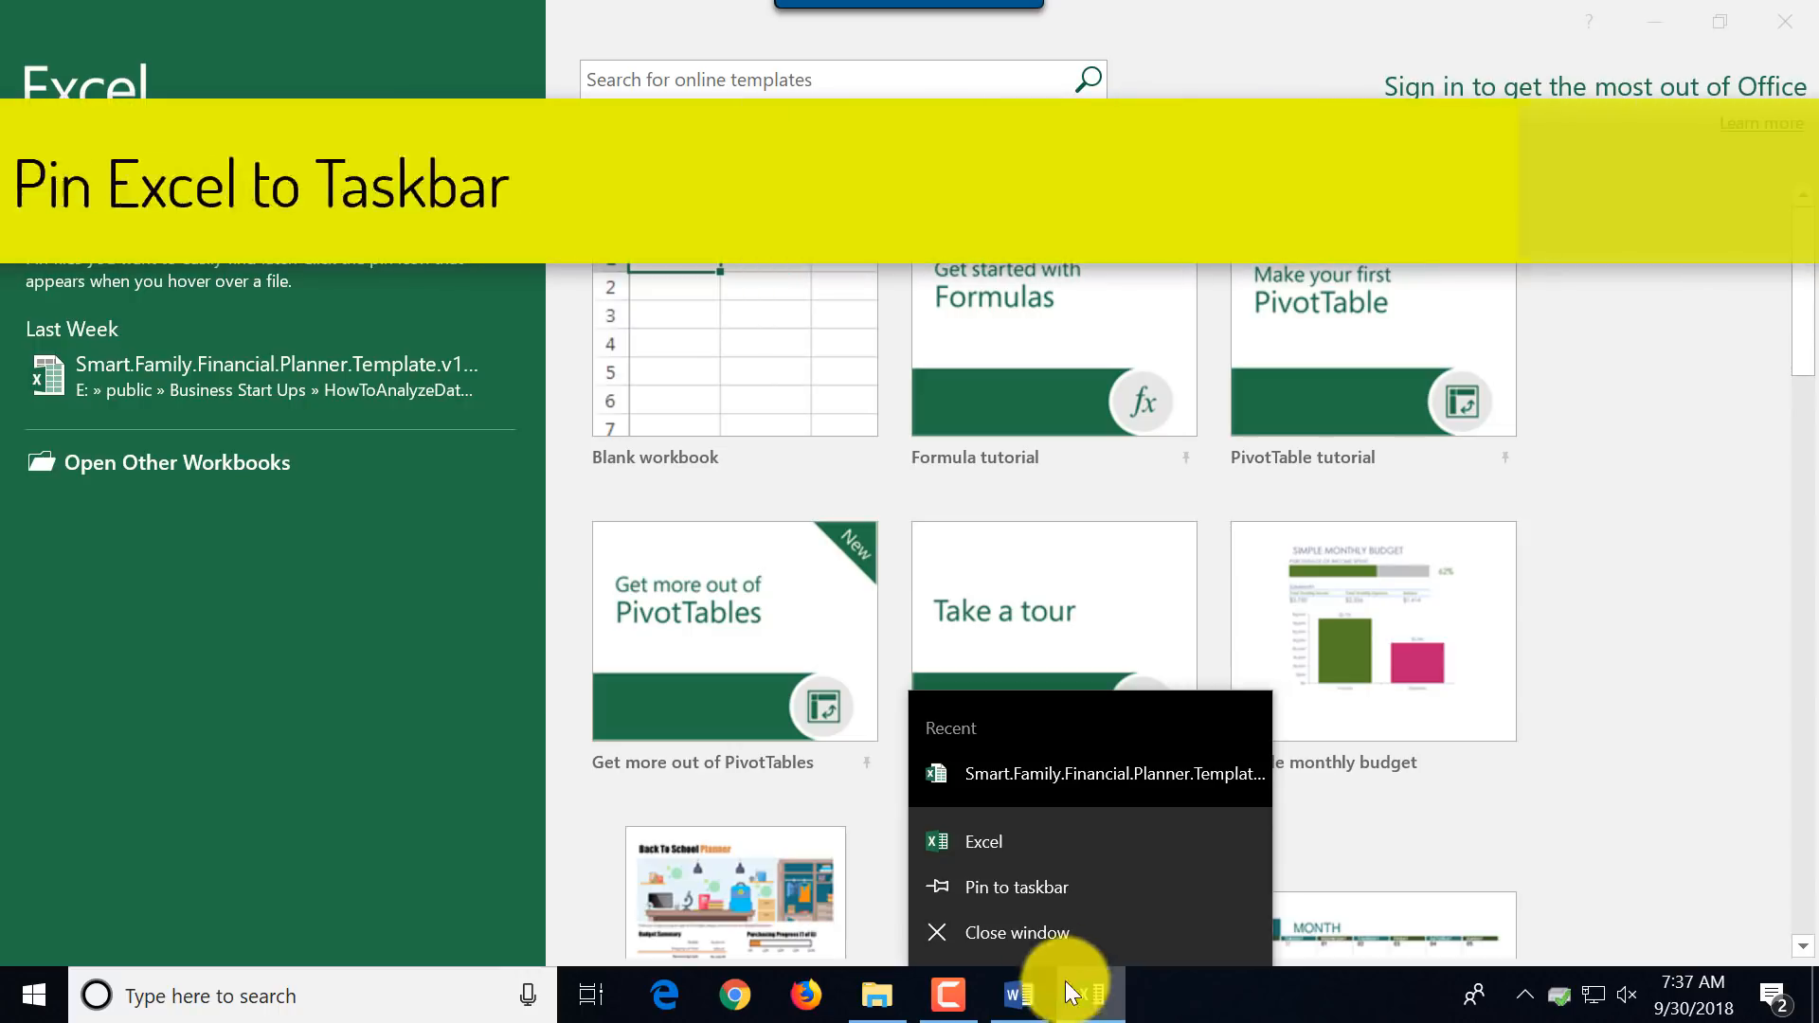
{"action": "left_click", "coordinate": [1016, 886]}
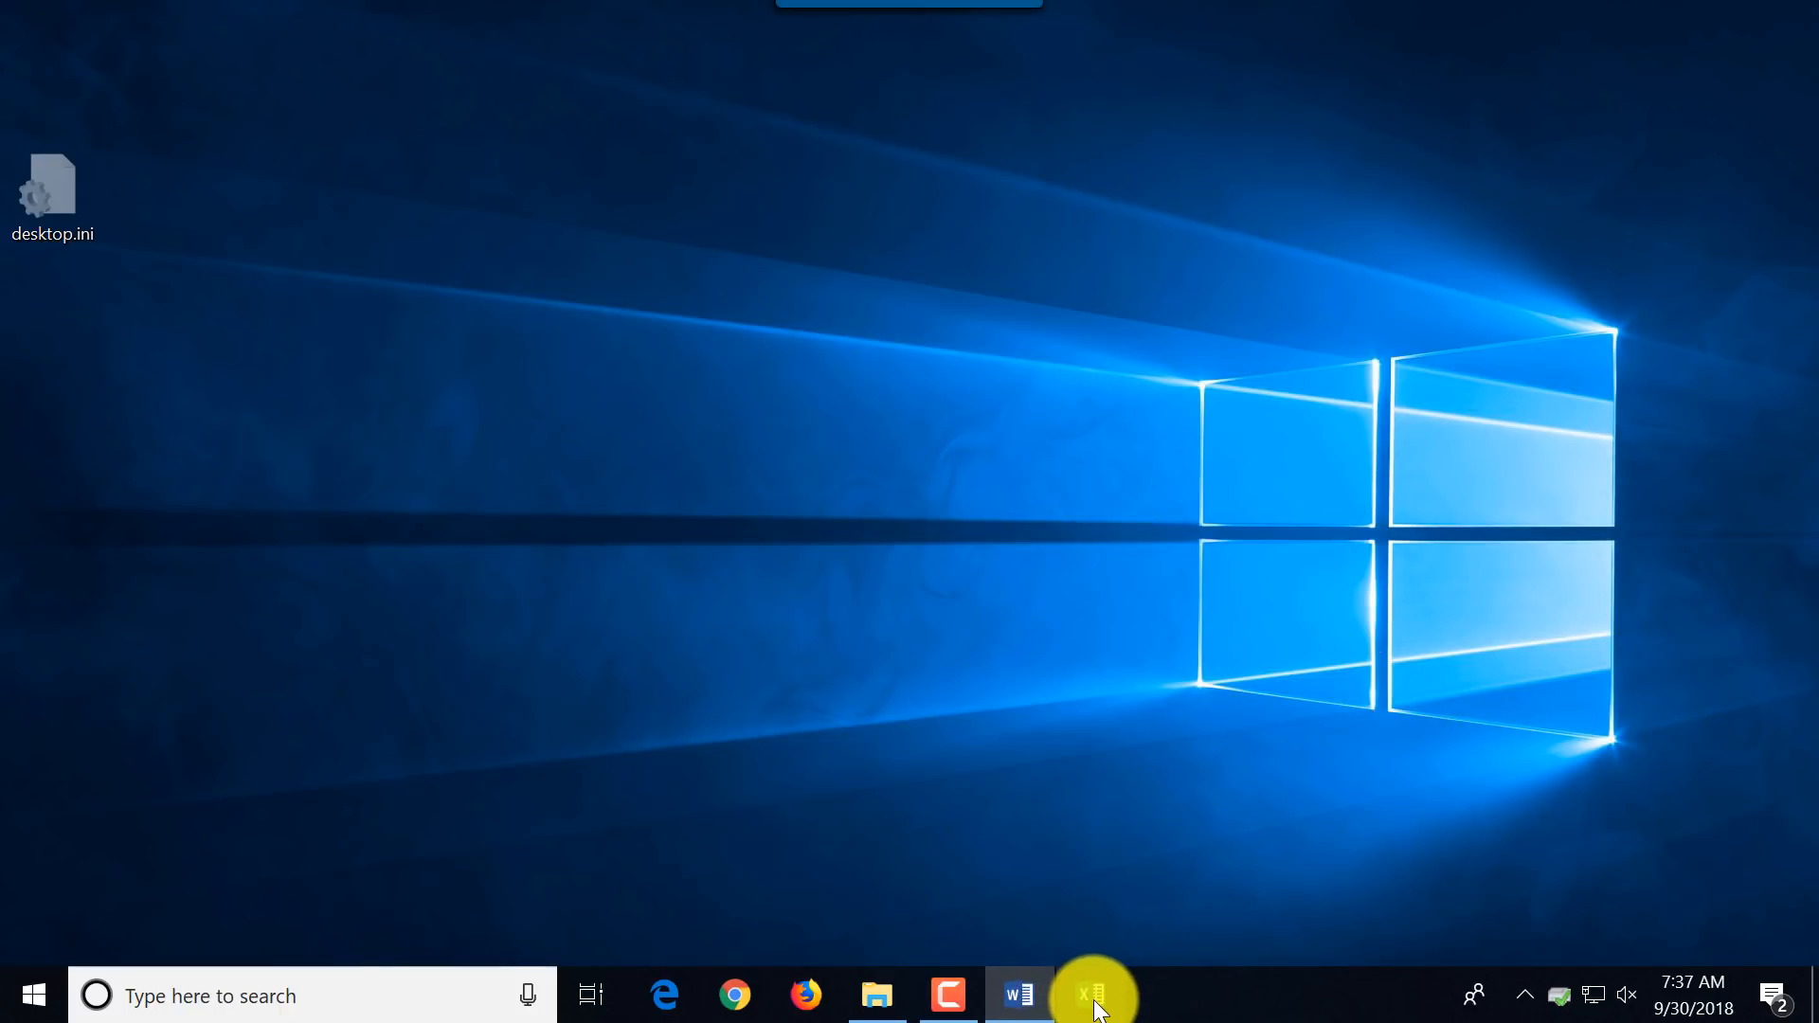
{"action": "left_click", "coordinate": [1087, 995]}
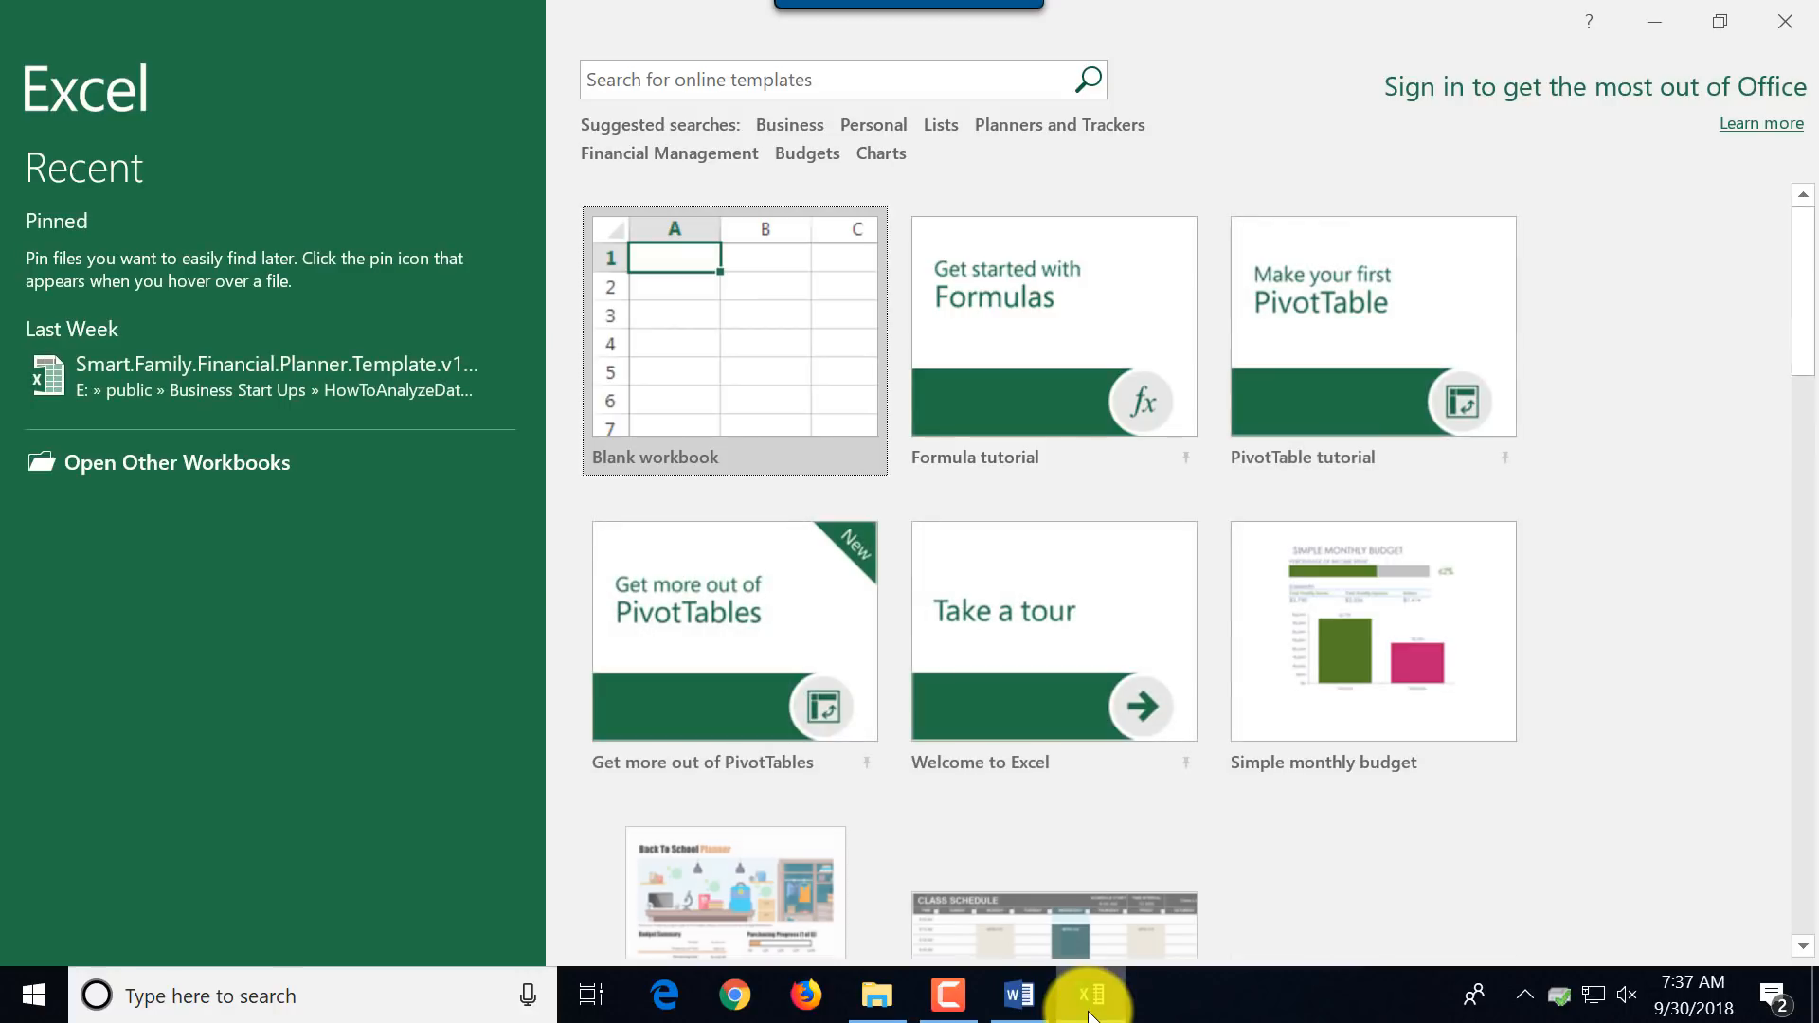